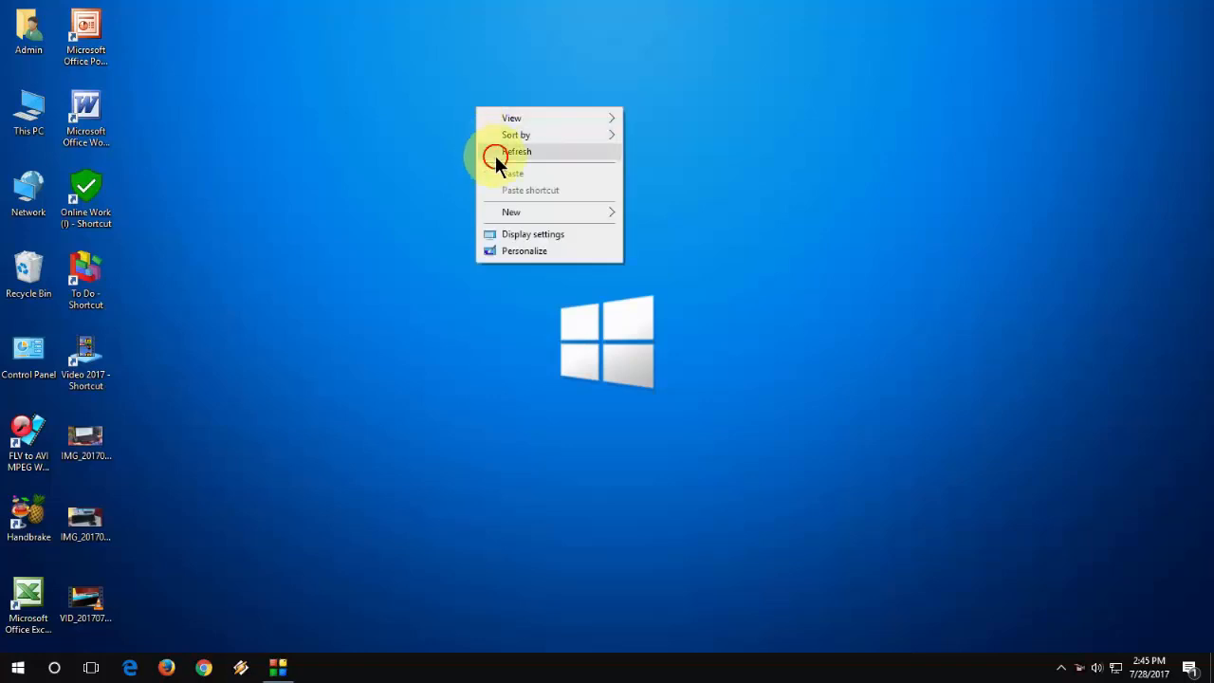
Refresh the Windows desktop from its right-click context menu
{"action": "left_click", "coordinate": [516, 152]}
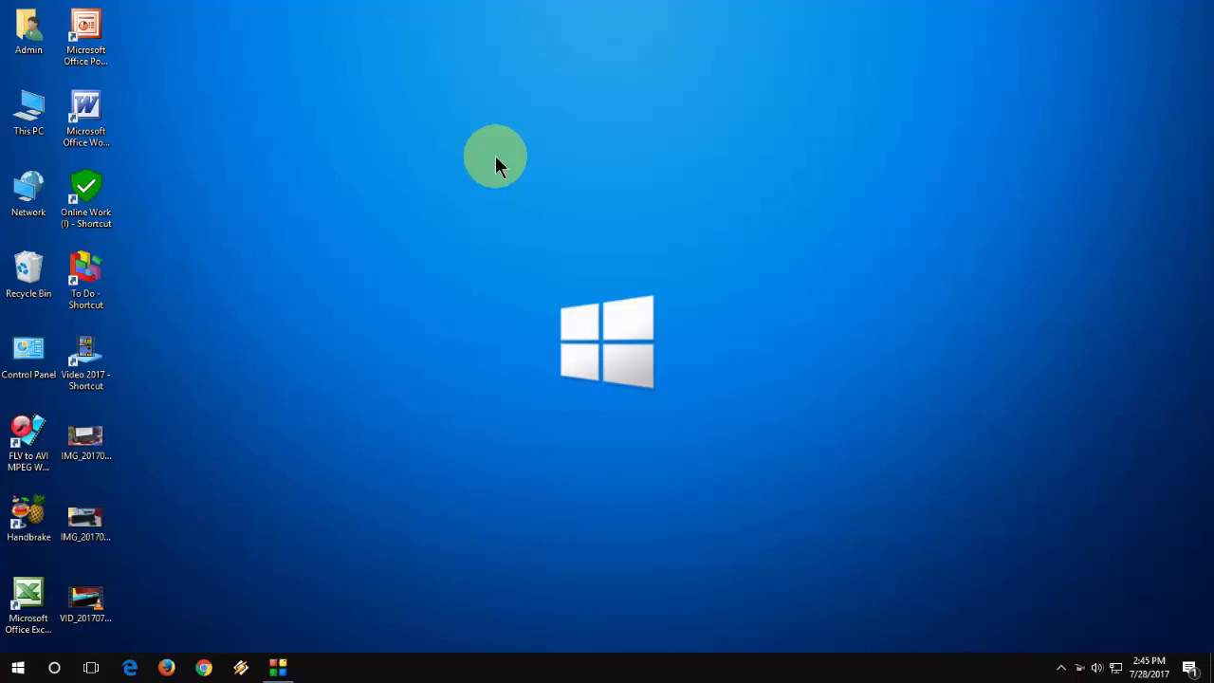
{"action": "right_click", "coordinate": [495, 155]}
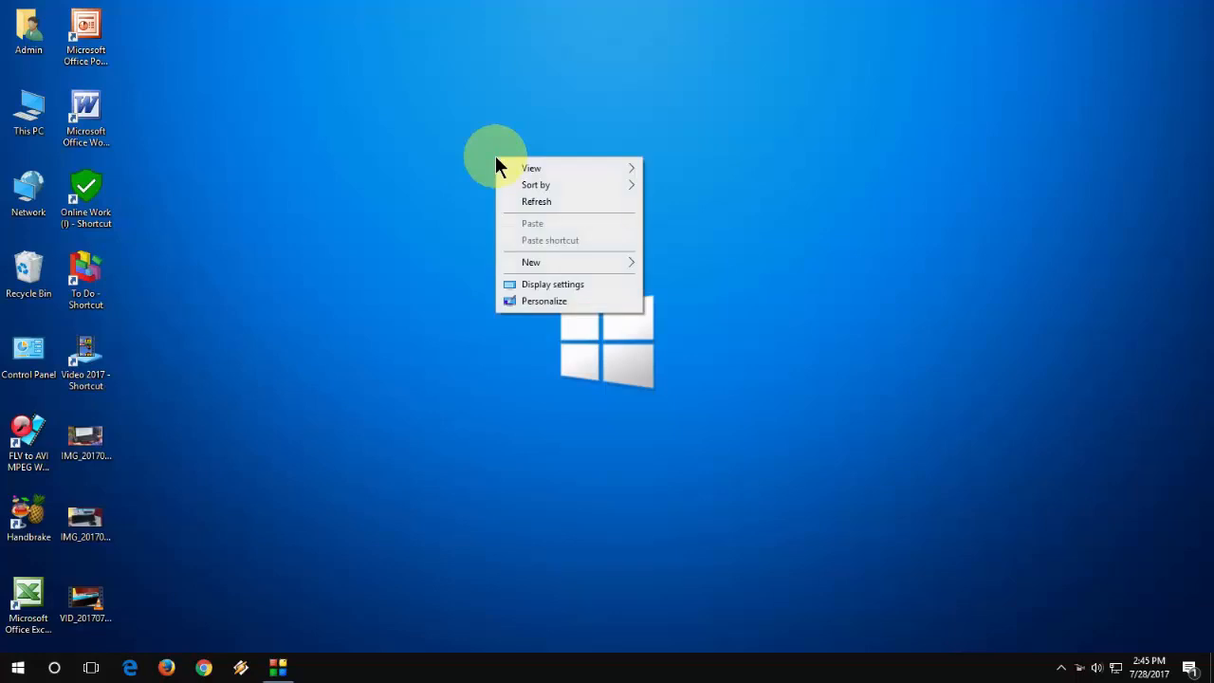
{"action": "left_click", "coordinate": [508, 201]}
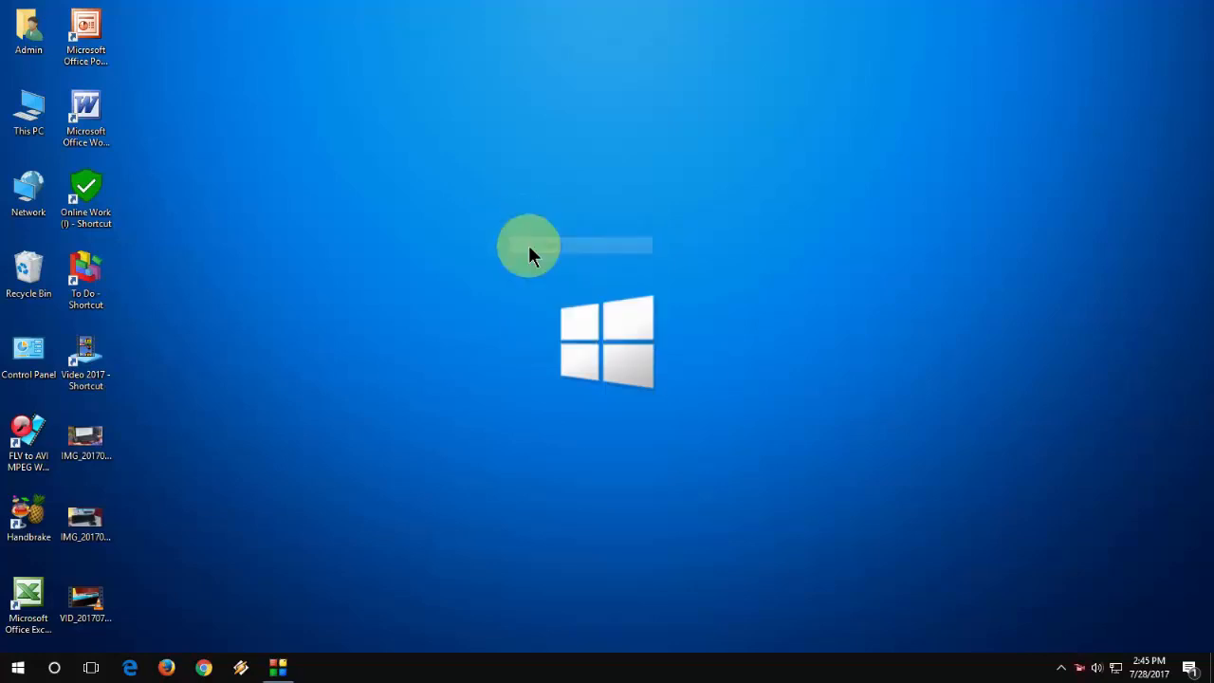
{"action": "mouse_move", "coordinate": [588, 193]}
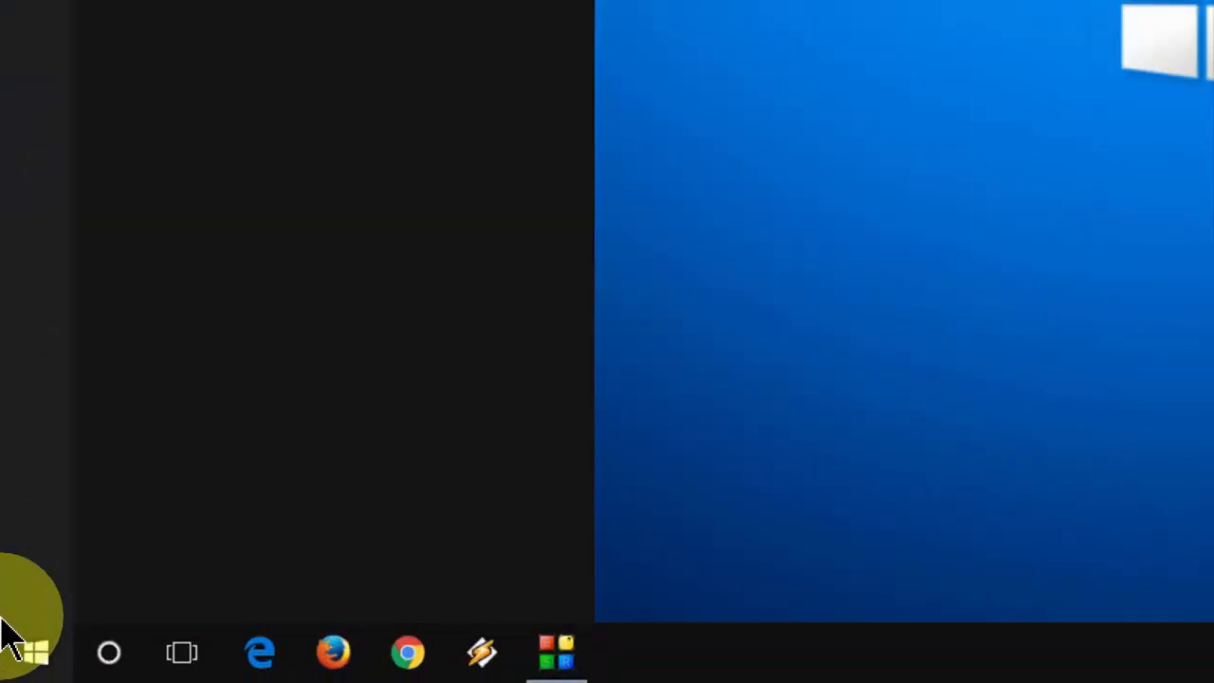
Search Start for 'system restore' and open the Create a restore point result
{"action": "type", "text": "system restore"}
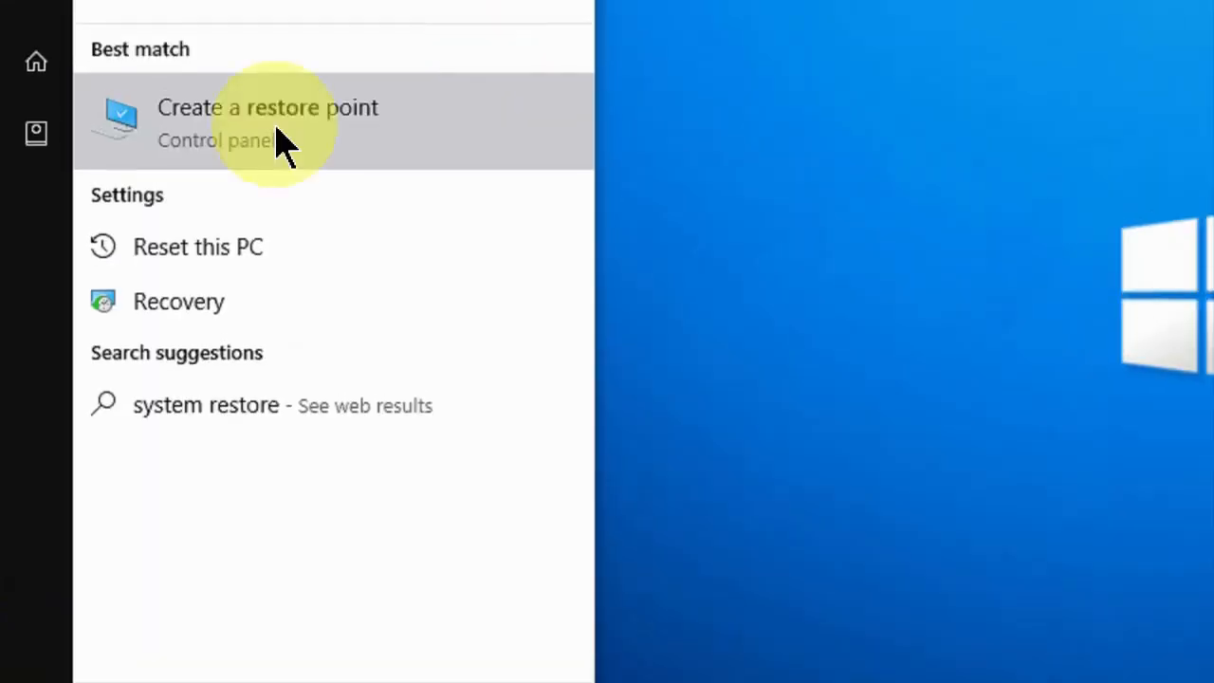
{"action": "left_click", "coordinate": [269, 106]}
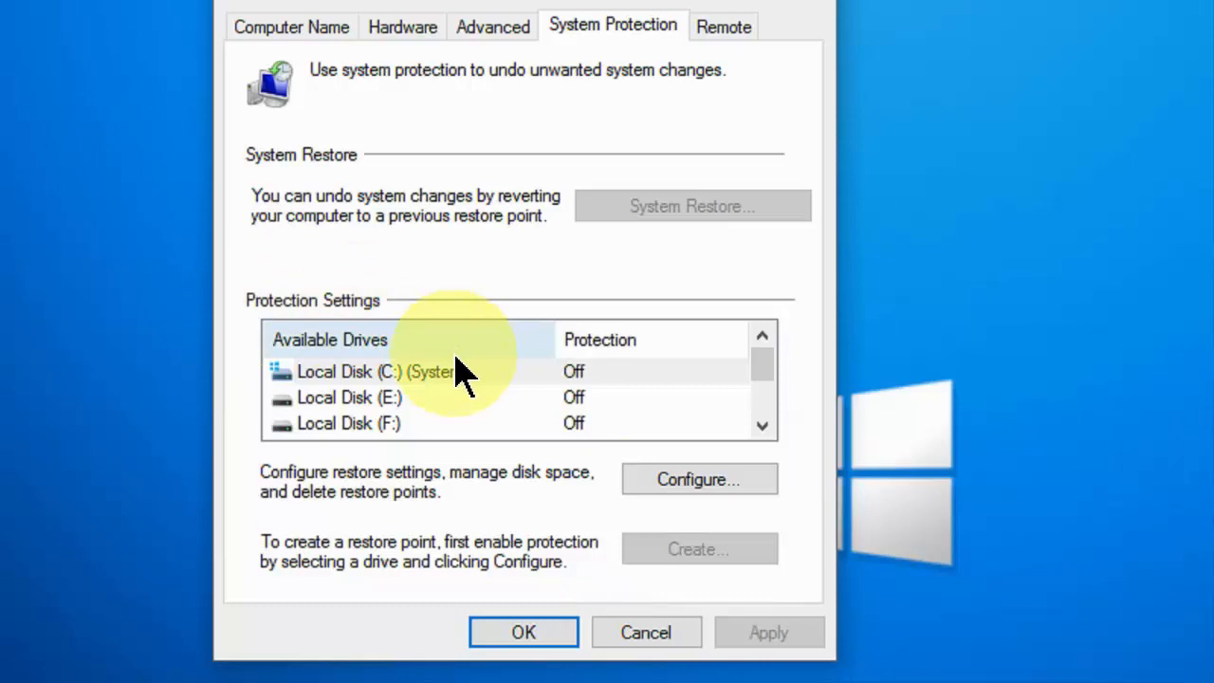
Select Local Disk (C:) (System) and open its Configure protection dialog
{"action": "left_click", "coordinate": [383, 370]}
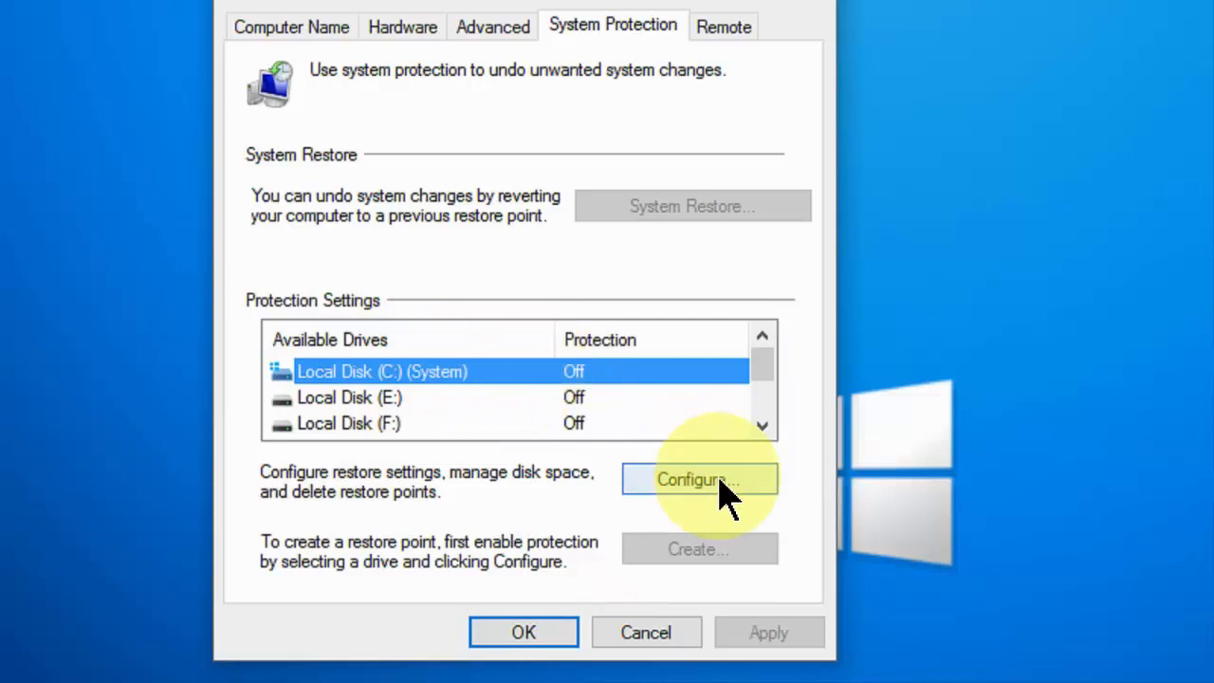
{"action": "left_click", "coordinate": [698, 478]}
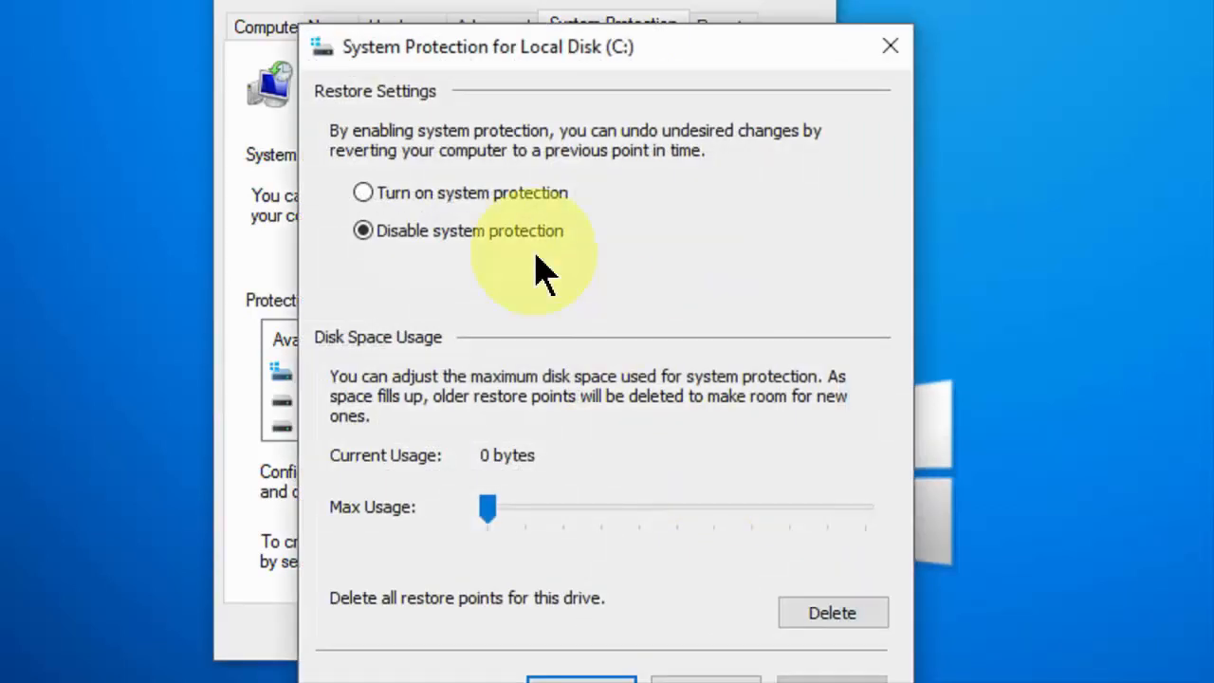
Turn on system protection for drive C with Max Usage at 14%, apply and confirm
{"action": "left_click", "coordinate": [364, 194]}
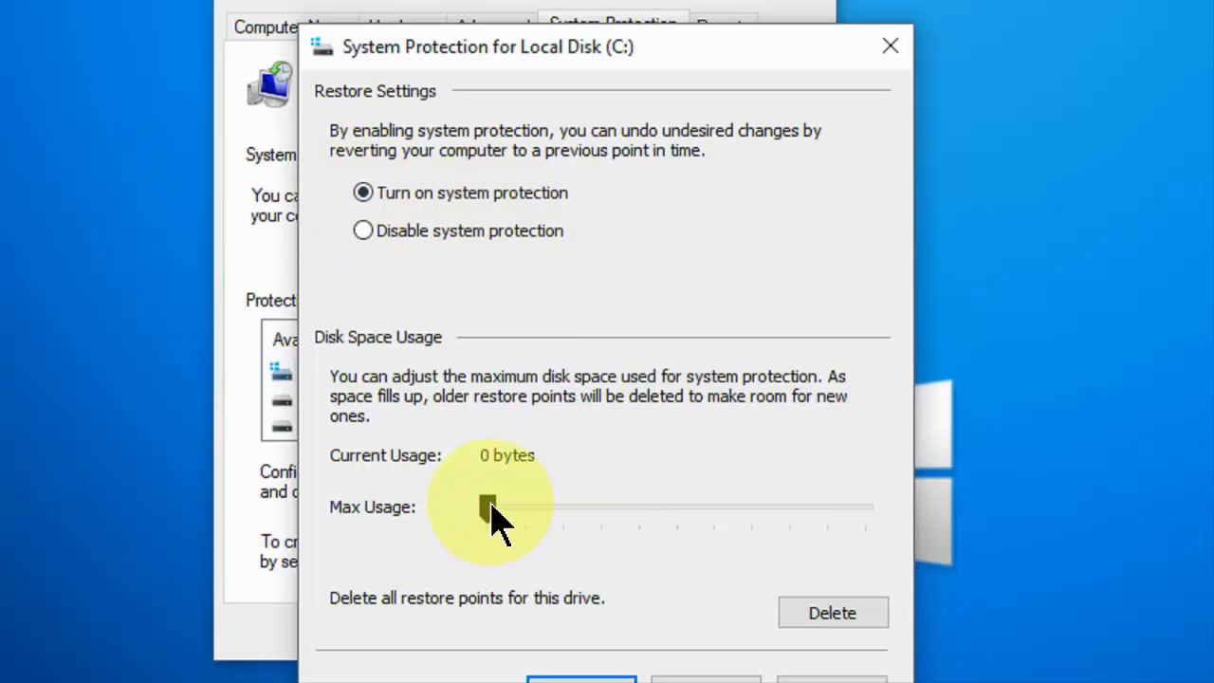
{"action": "left_click_drag", "start_coordinate": [485, 507], "coordinate": [501, 507]}
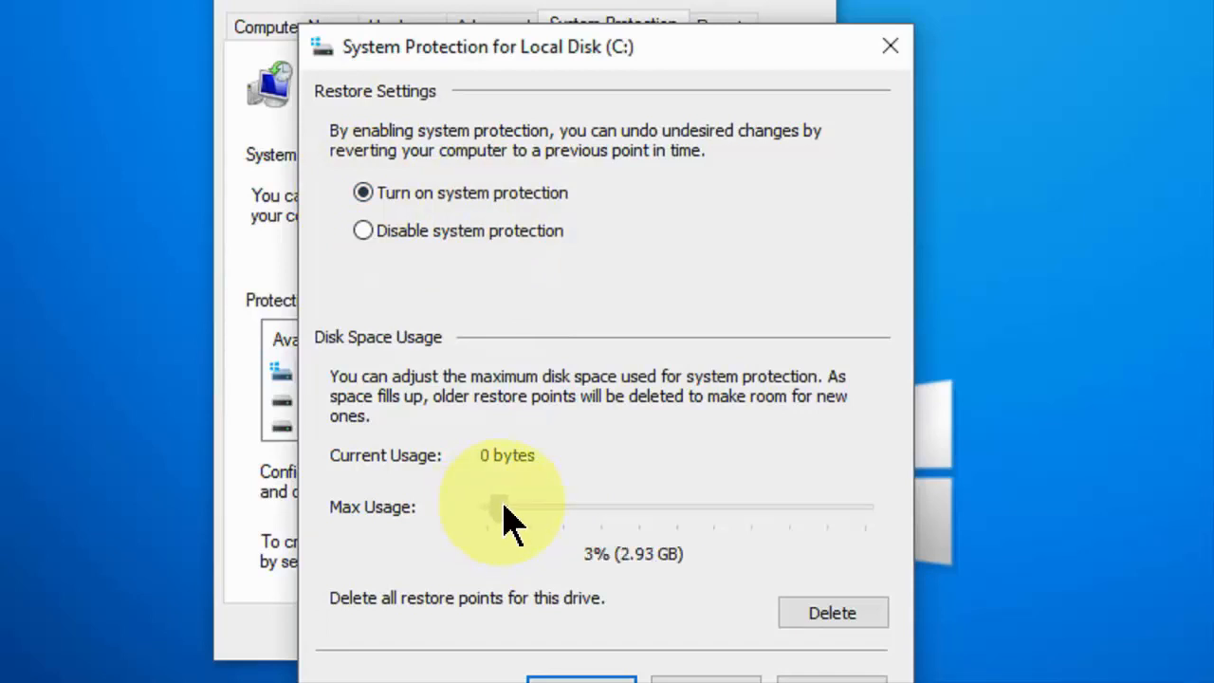
{"action": "left_click_drag", "start_coordinate": [497, 505], "coordinate": [519, 504]}
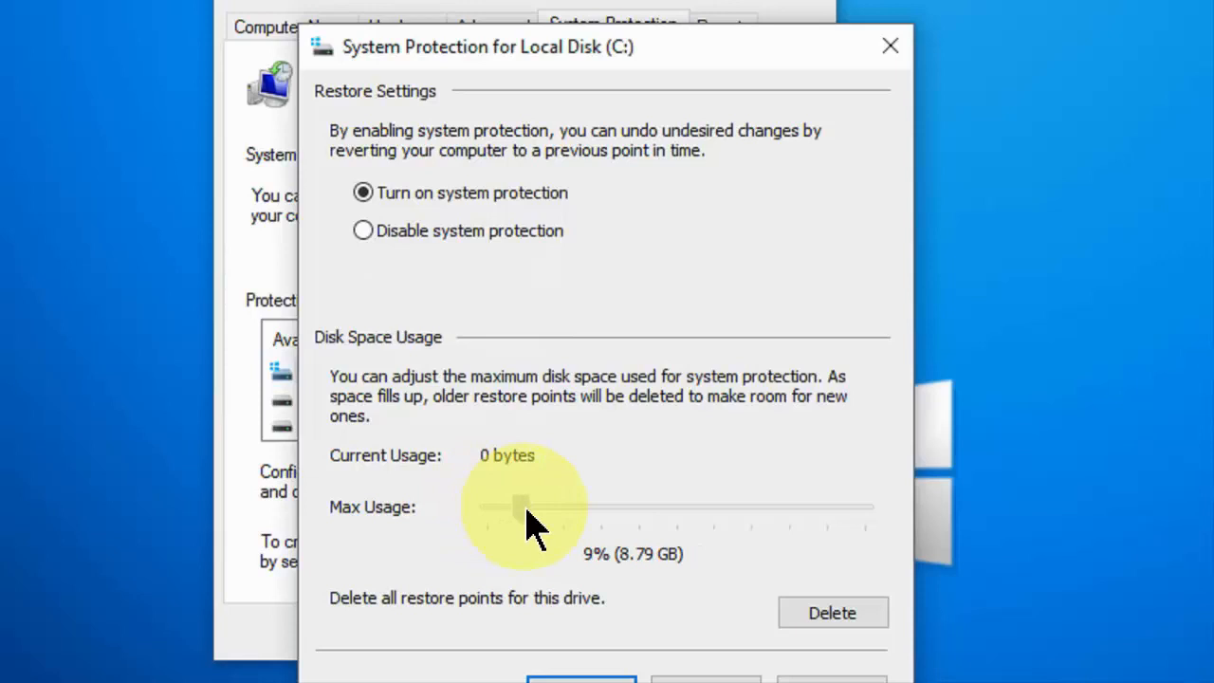
{"action": "left_click_drag", "start_coordinate": [519, 507], "coordinate": [531, 506]}
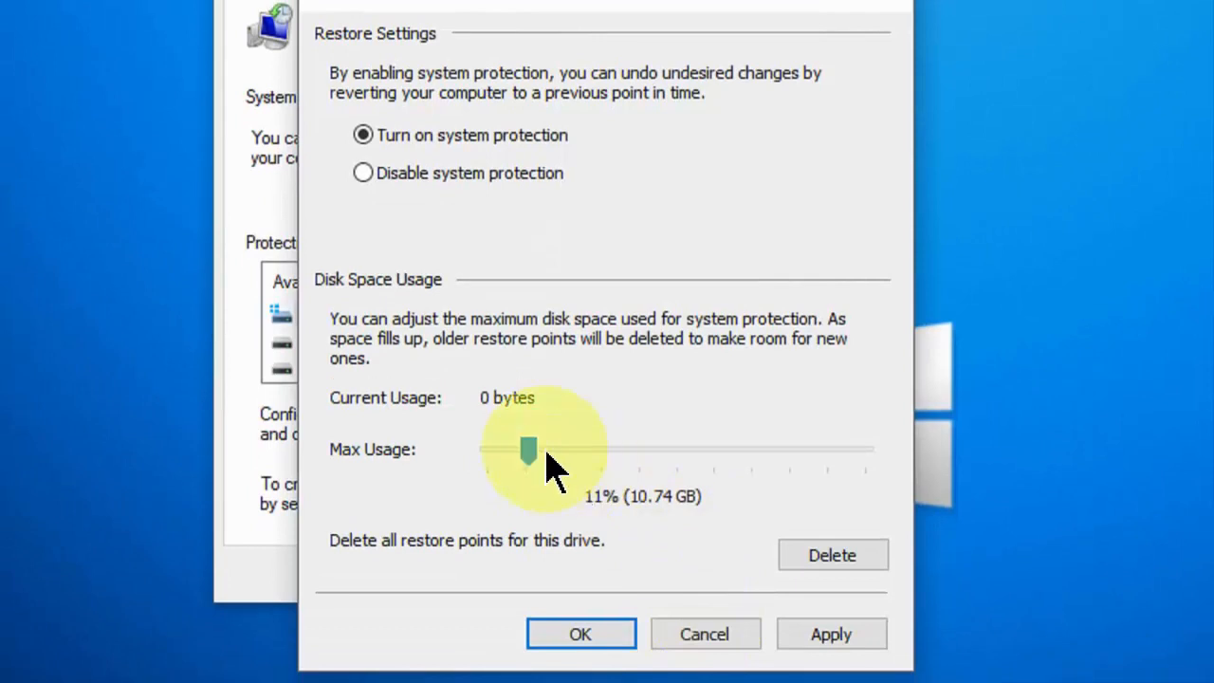
{"action": "left_click_drag", "start_coordinate": [527, 452], "coordinate": [541, 451]}
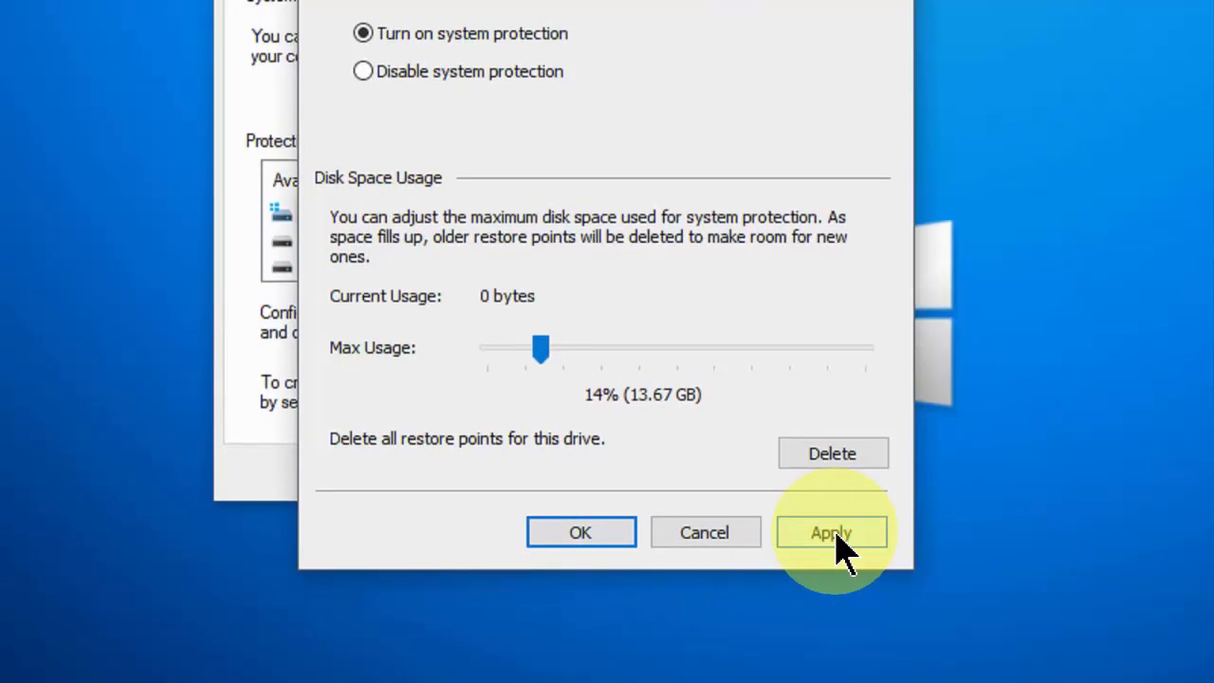
{"action": "left_click", "coordinate": [830, 531]}
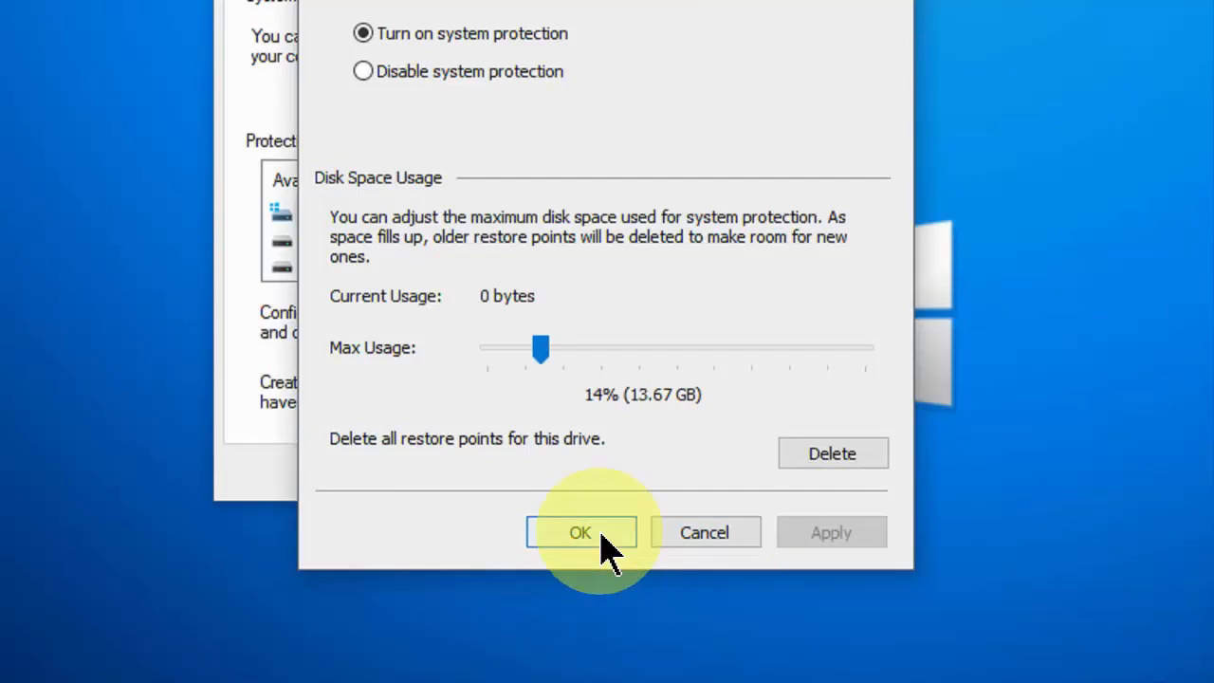
{"action": "left_click", "coordinate": [581, 531]}
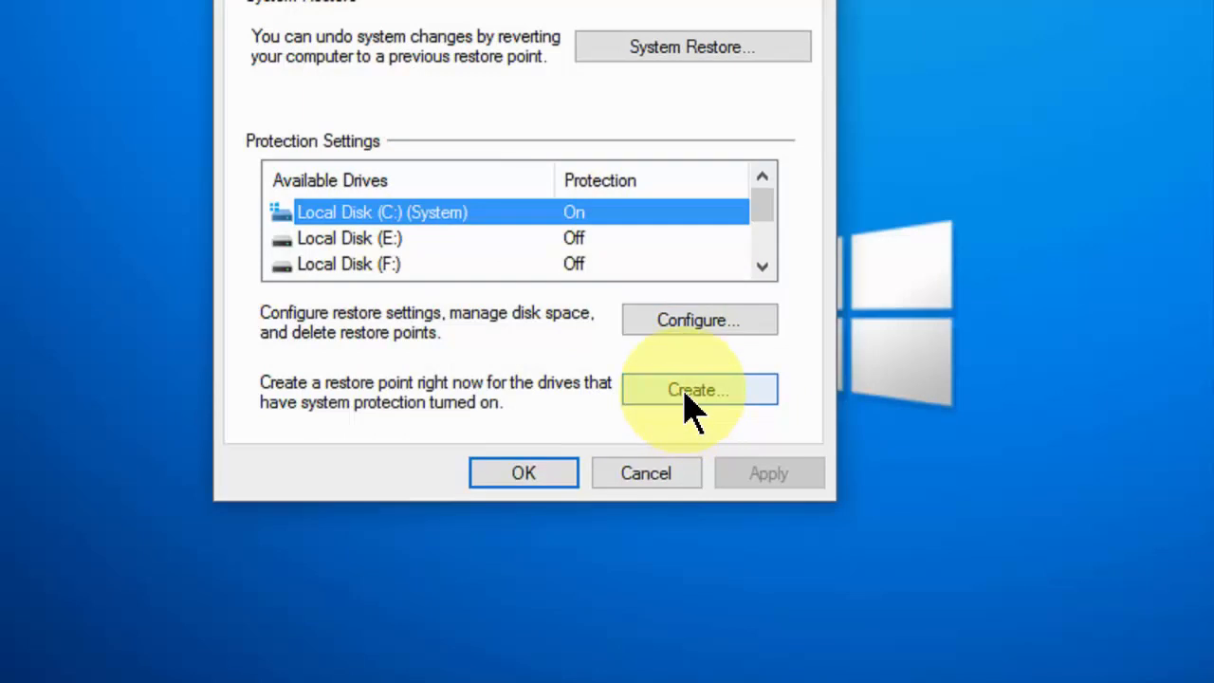
Create a restore point described as 'System Restore 7/28/2017'
{"action": "left_click", "coordinate": [698, 391]}
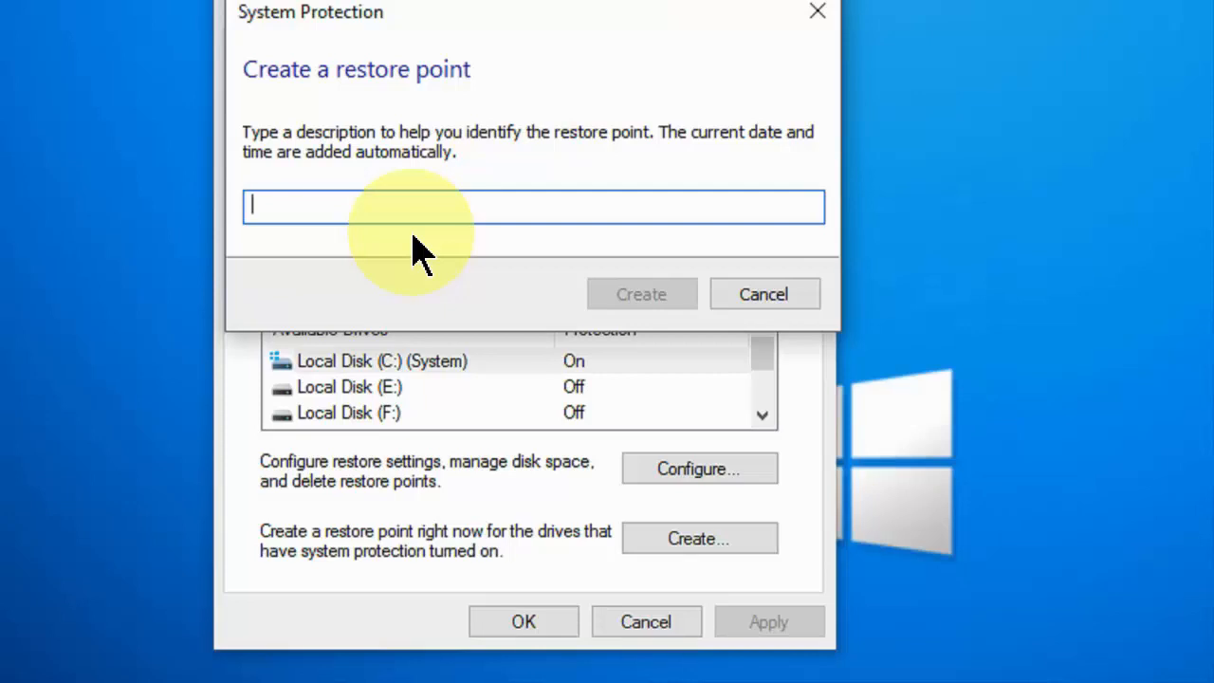
{"action": "type", "text": "System Restore"}
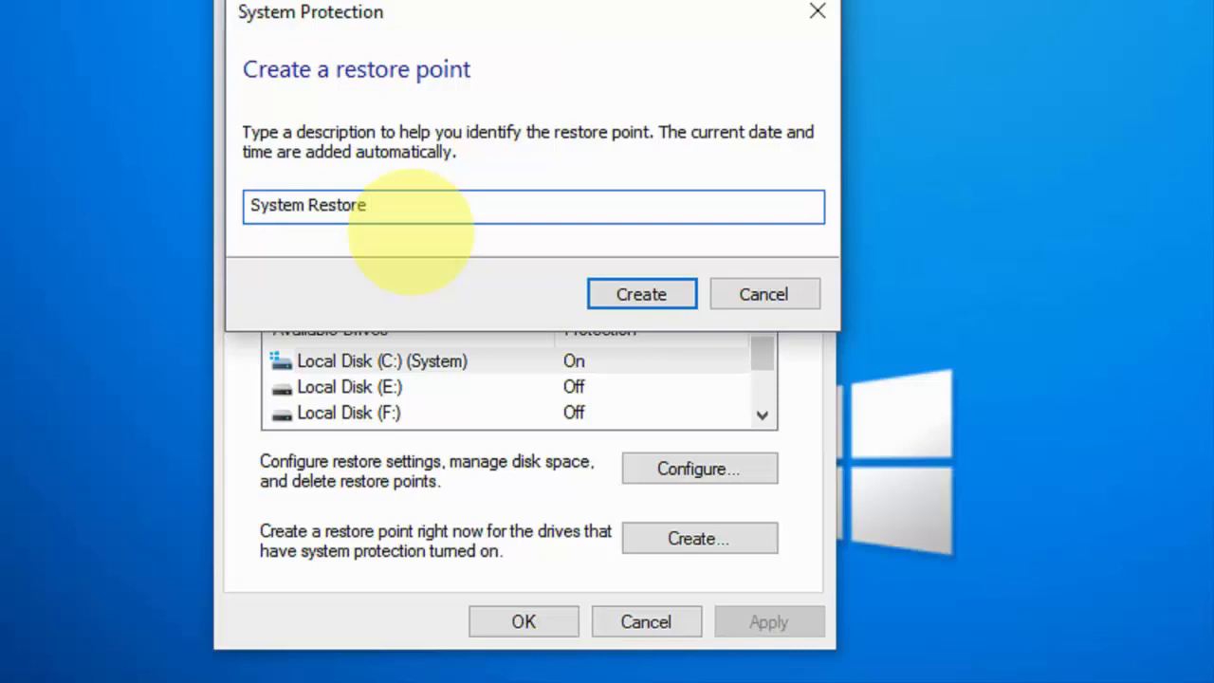
{"action": "type", "text": "7/28/"}
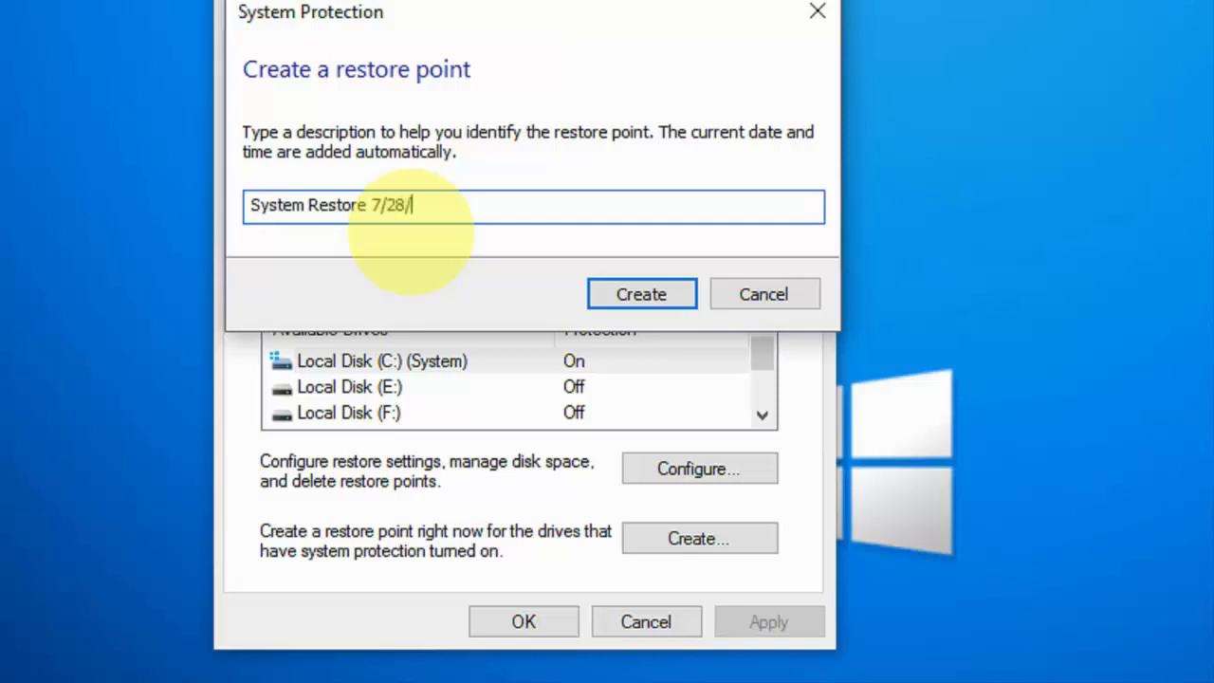
{"action": "type", "text": "2017"}
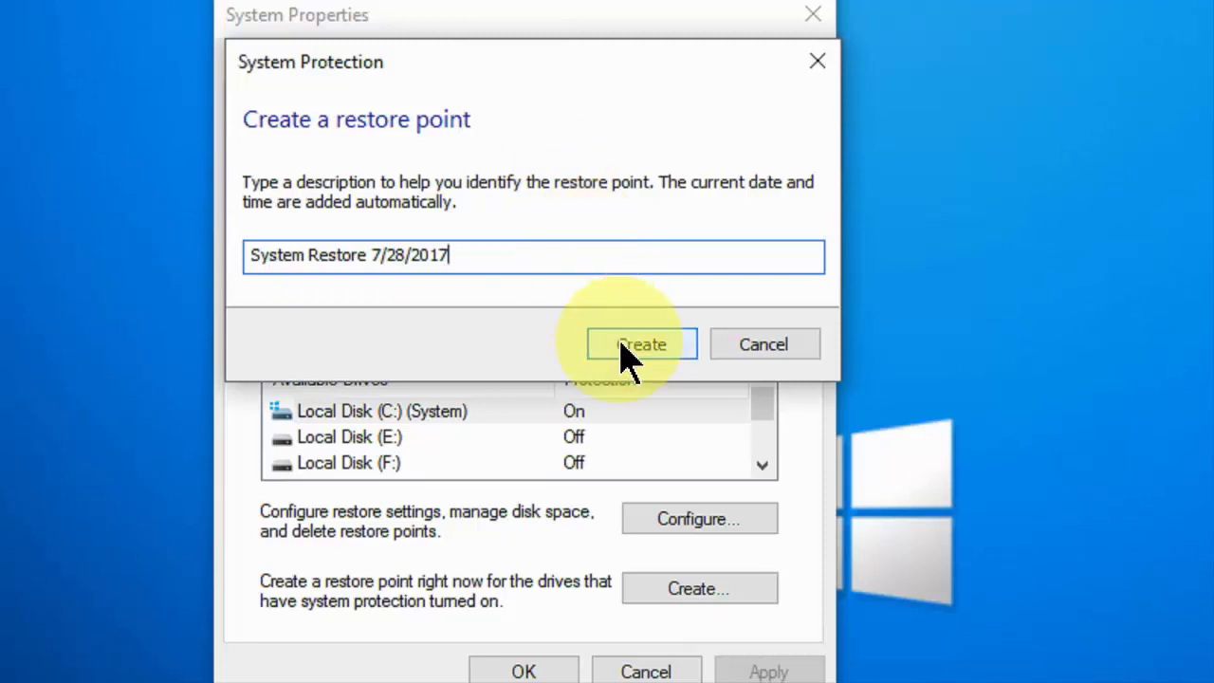
{"action": "left_click", "coordinate": [641, 343]}
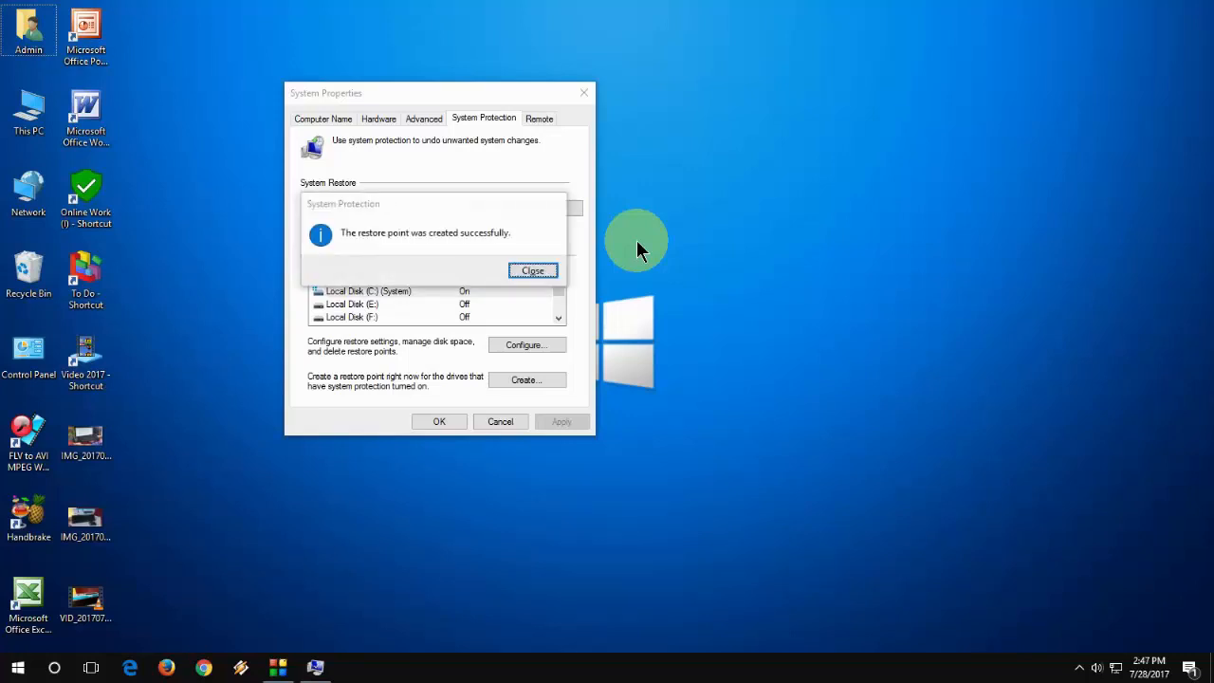
{"action": "mouse_move", "coordinate": [343, 210]}
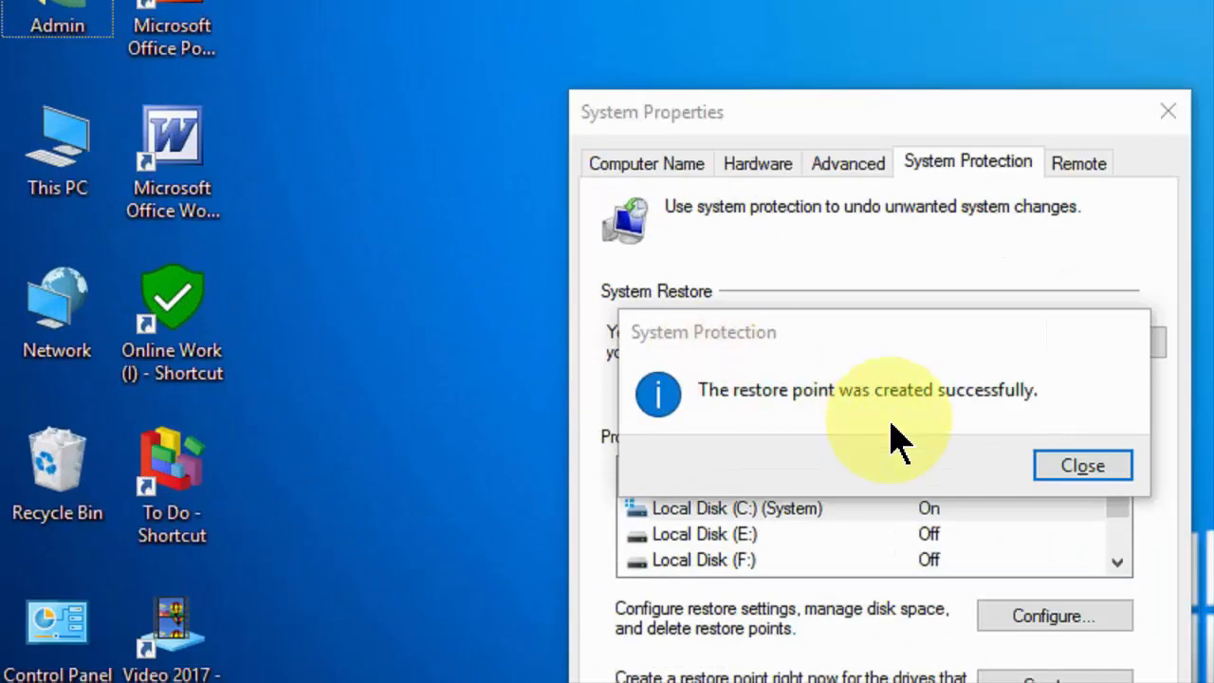
{"action": "mouse_move", "coordinate": [948, 414]}
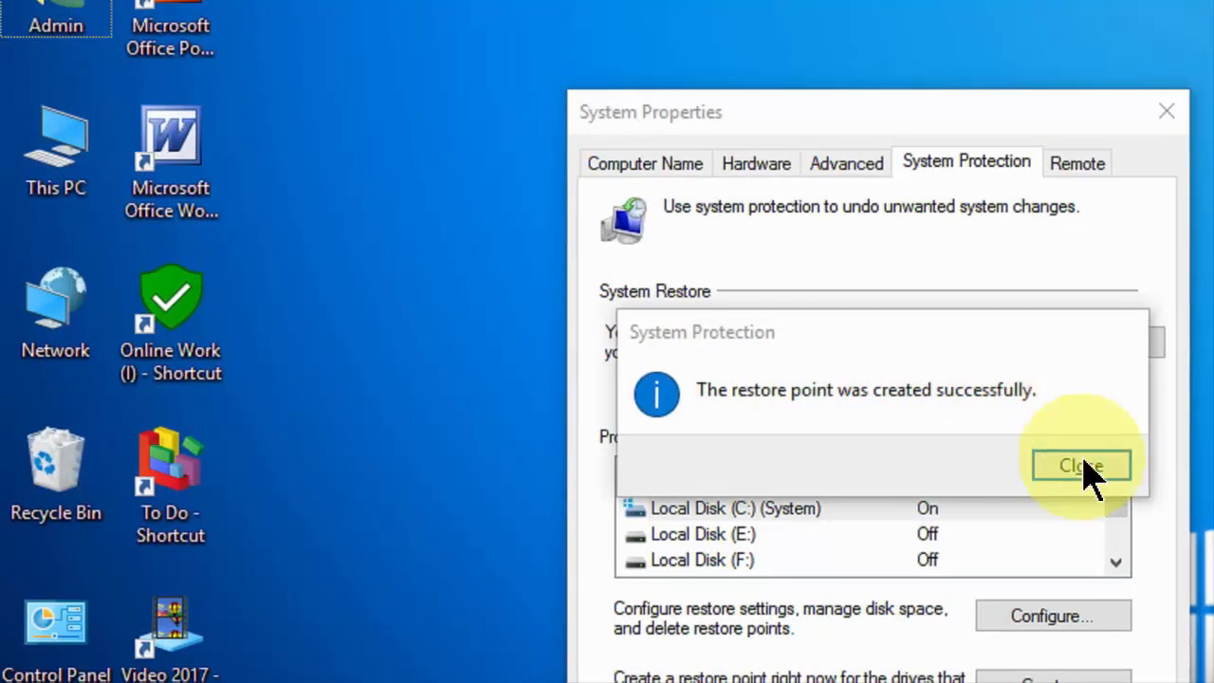
Close the restore point created successfully message
{"action": "left_click", "coordinate": [1081, 467]}
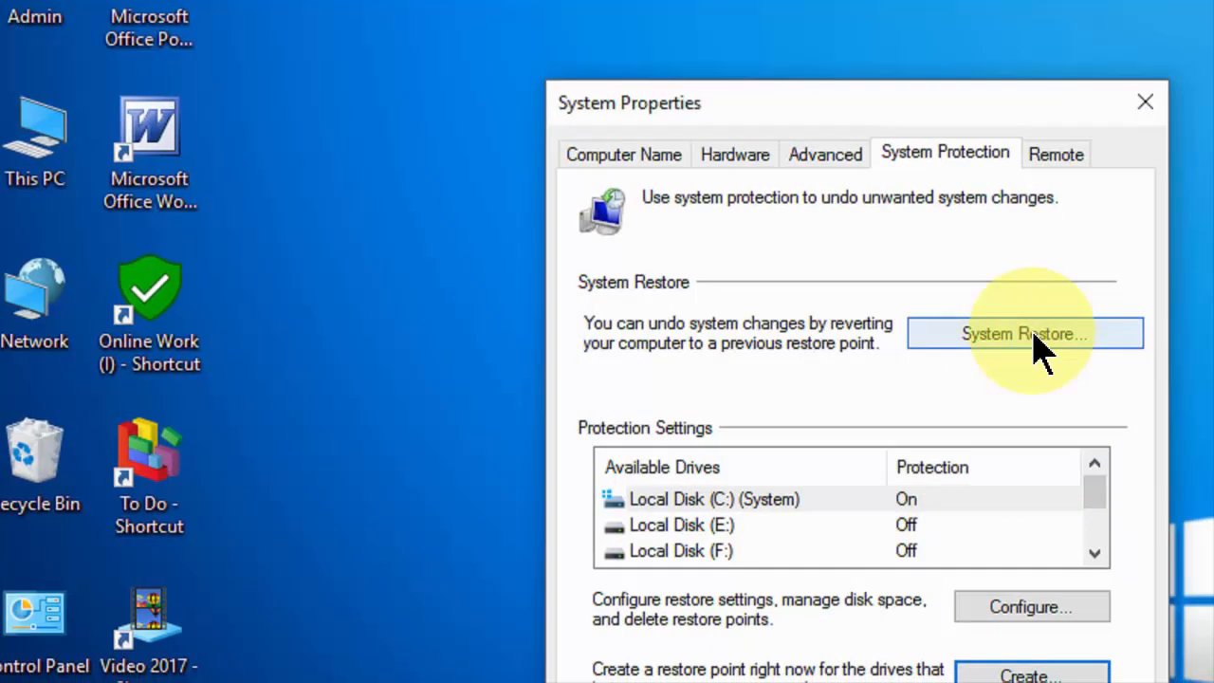
{"action": "left_click", "coordinate": [1024, 334]}
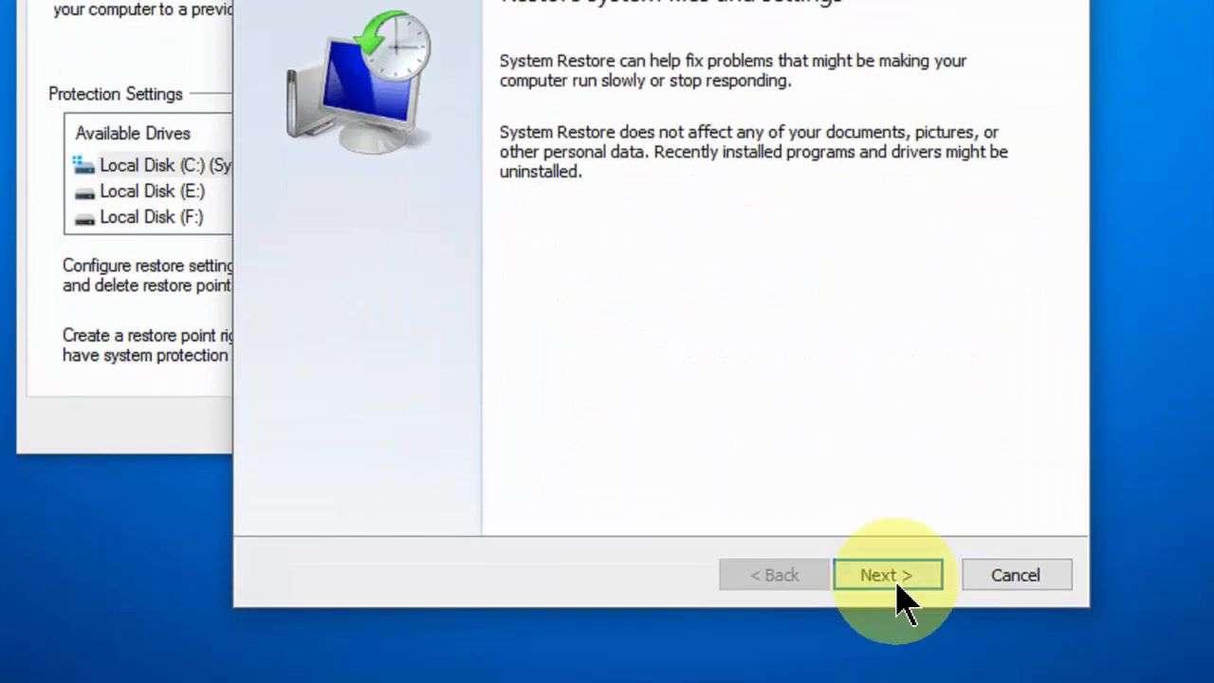
{"action": "left_click", "coordinate": [886, 575]}
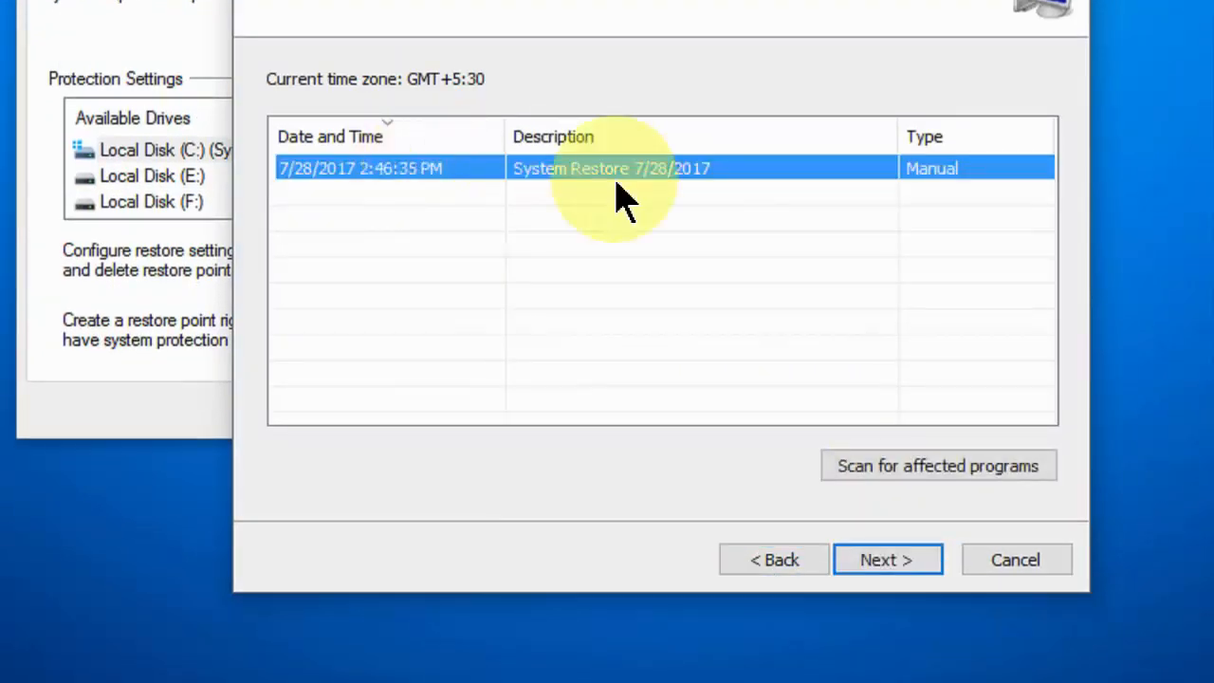
{"action": "left_click", "coordinate": [885, 558]}
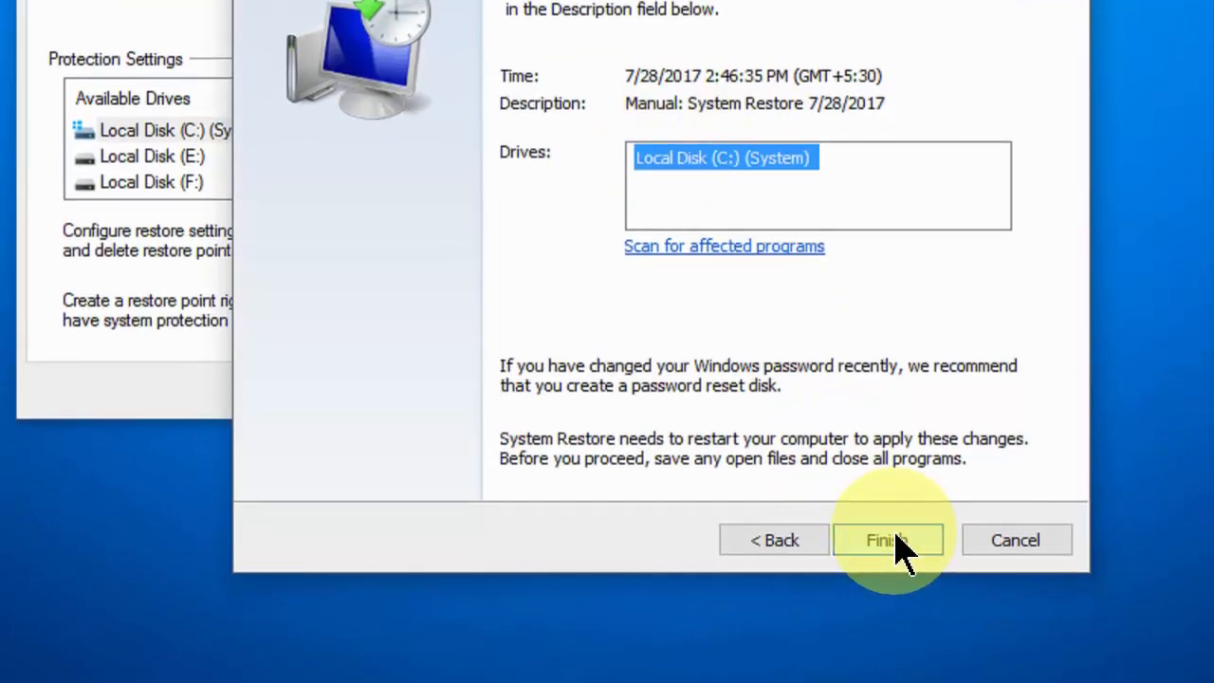
{"action": "mouse_move", "coordinate": [1028, 546]}
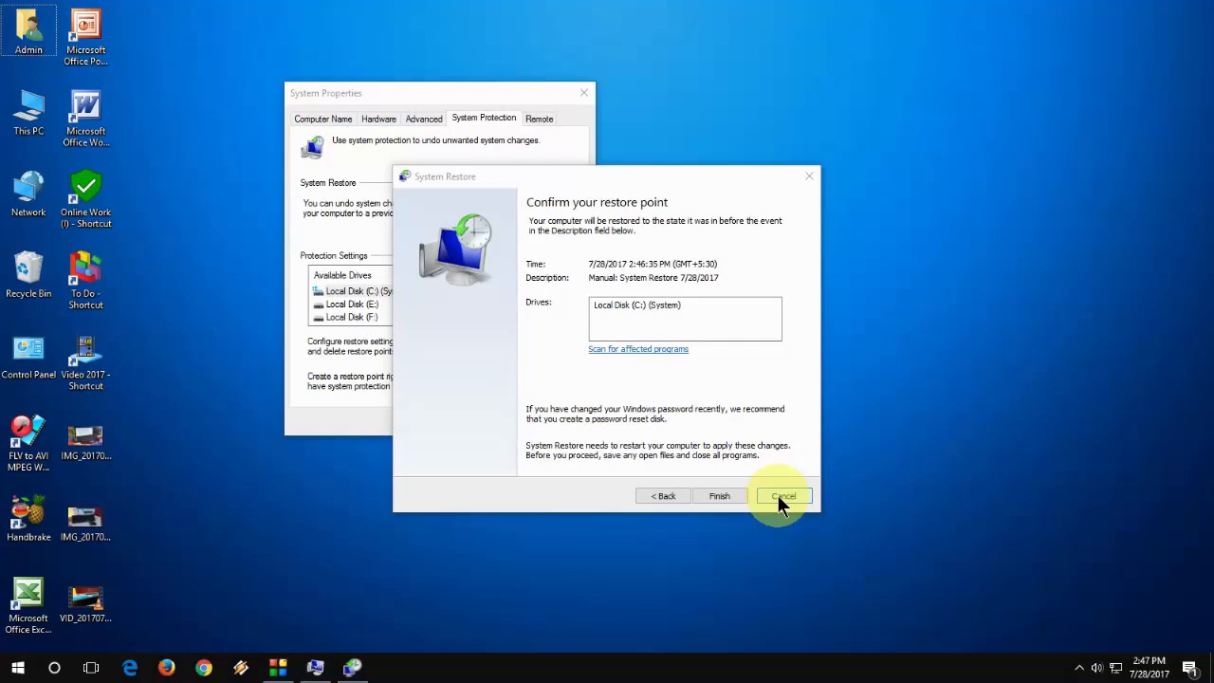
{"action": "left_click", "coordinate": [783, 495]}
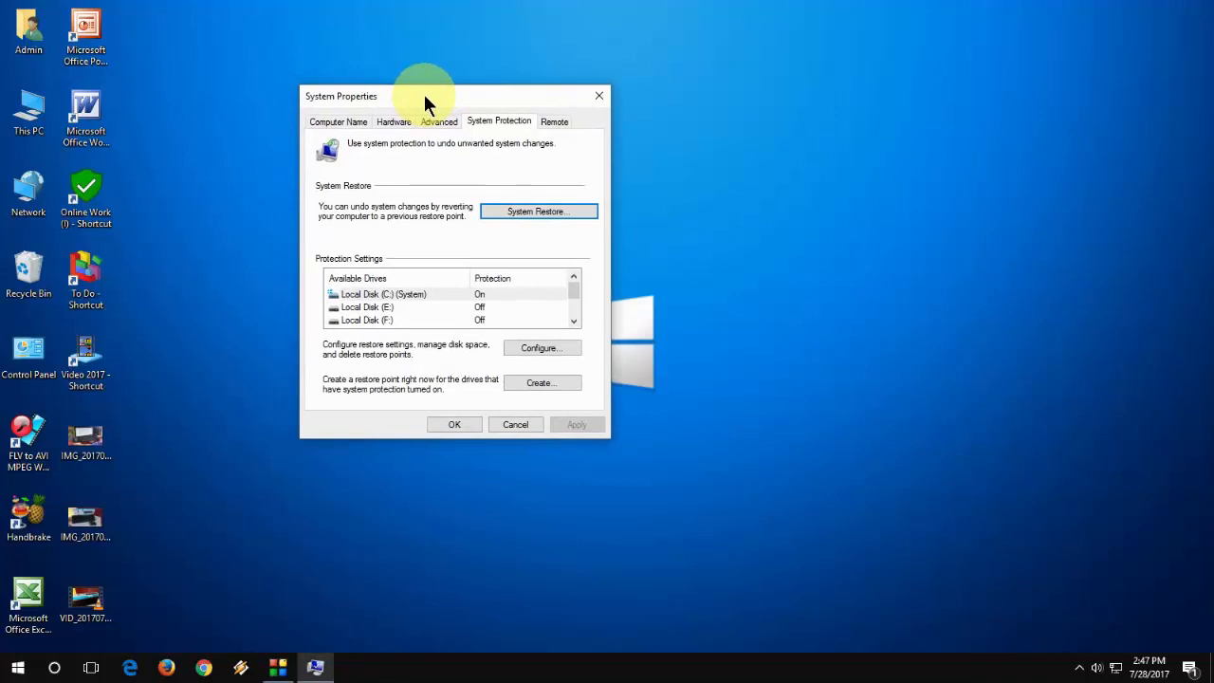
{"action": "right_click", "coordinate": [730, 199]}
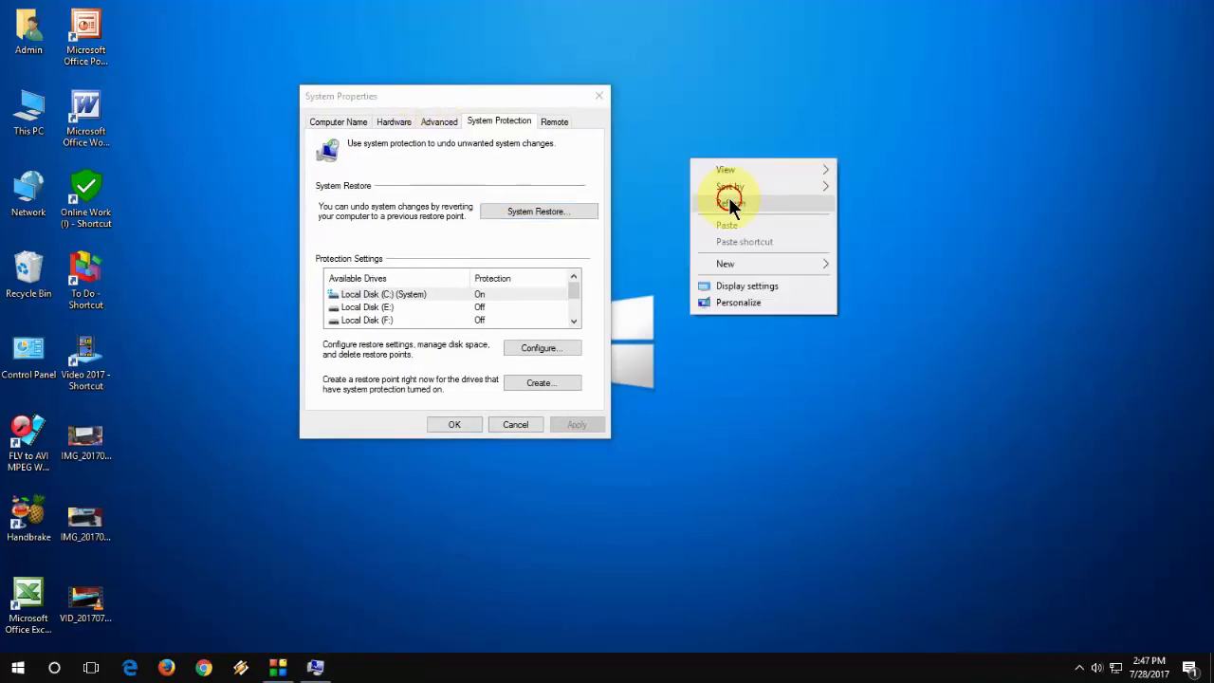